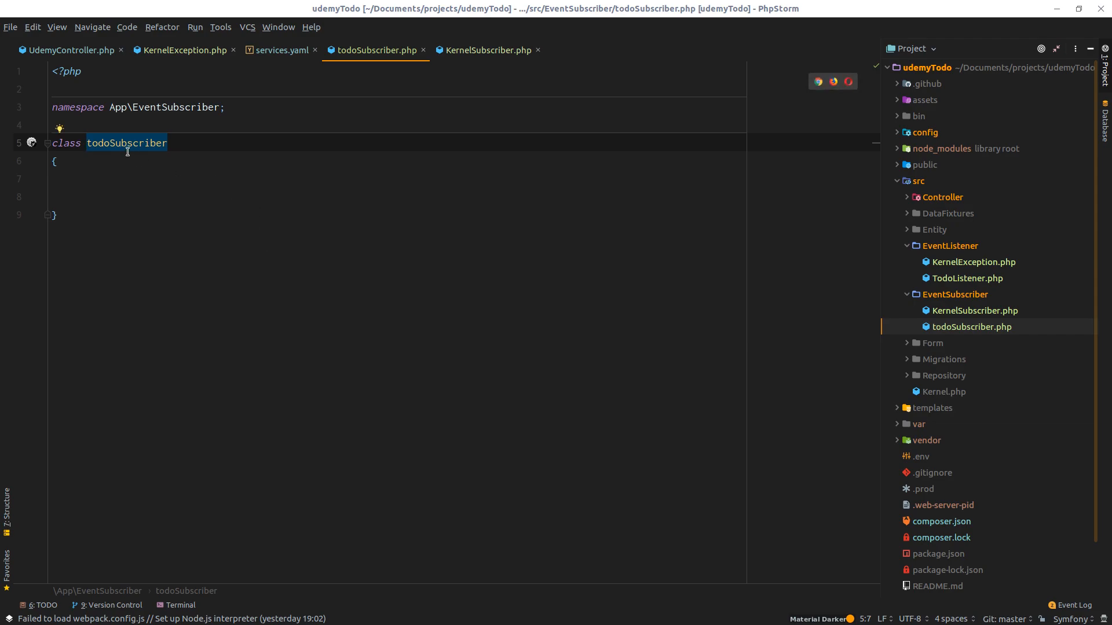
Make todoSubscriber implement Doctrine\Common\EventSubscriber, auto-importing the interface
left_click(169, 142)
type(" implements Event")
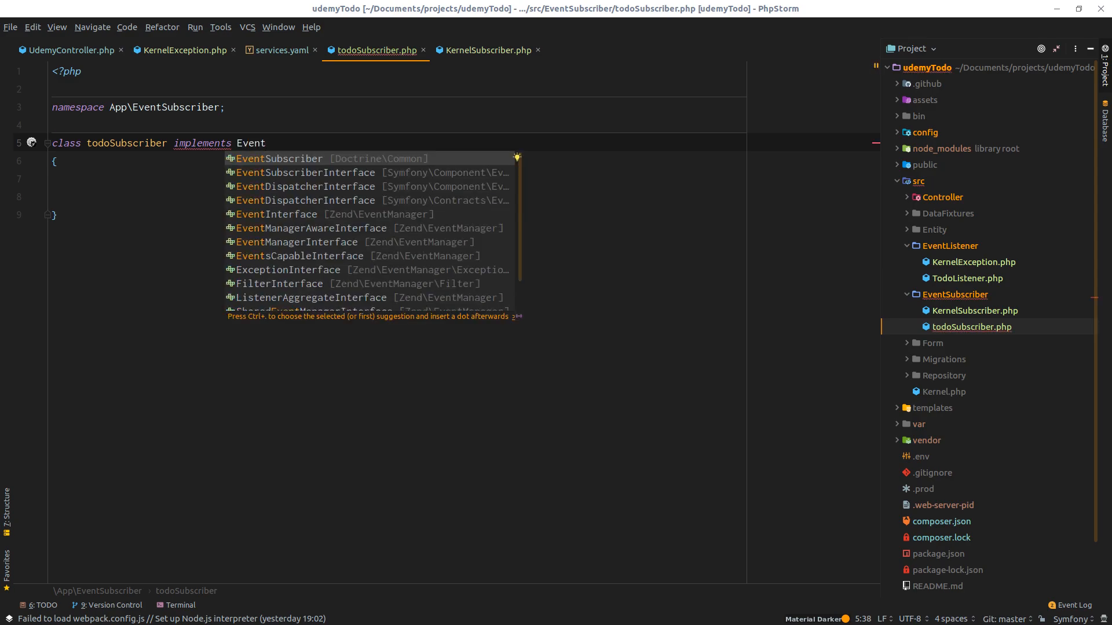
left_click(307, 171)
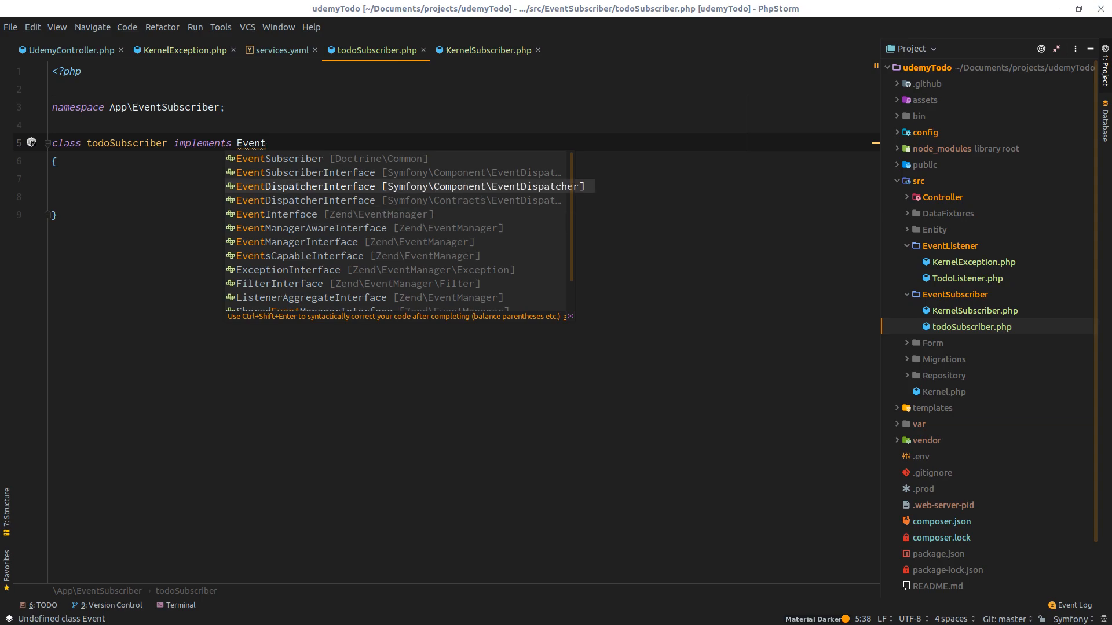
type("Su")
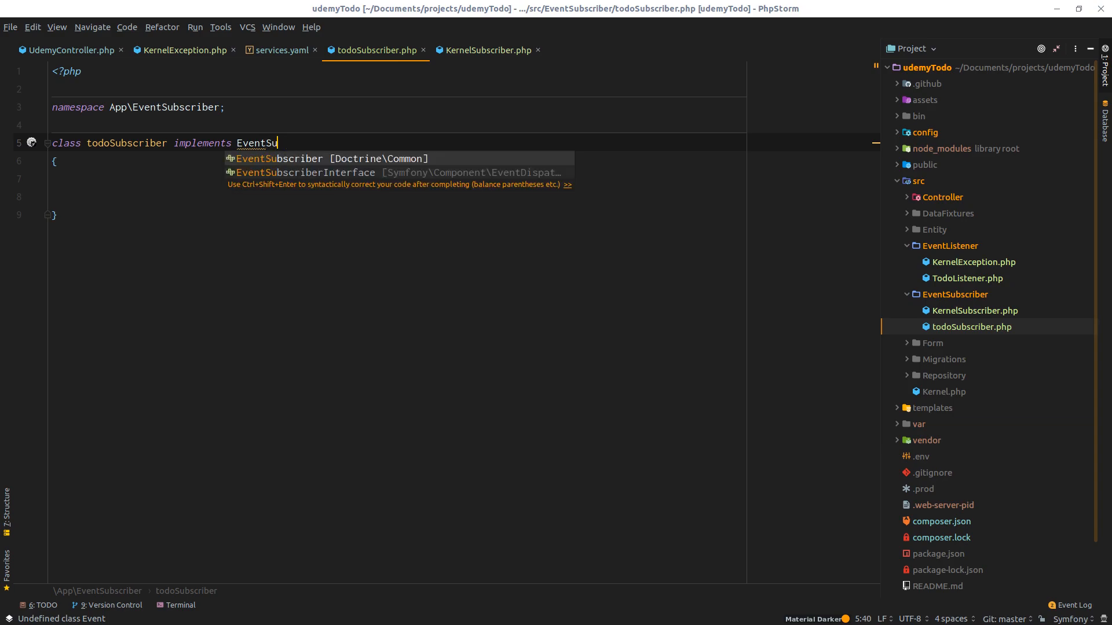
key("Down")
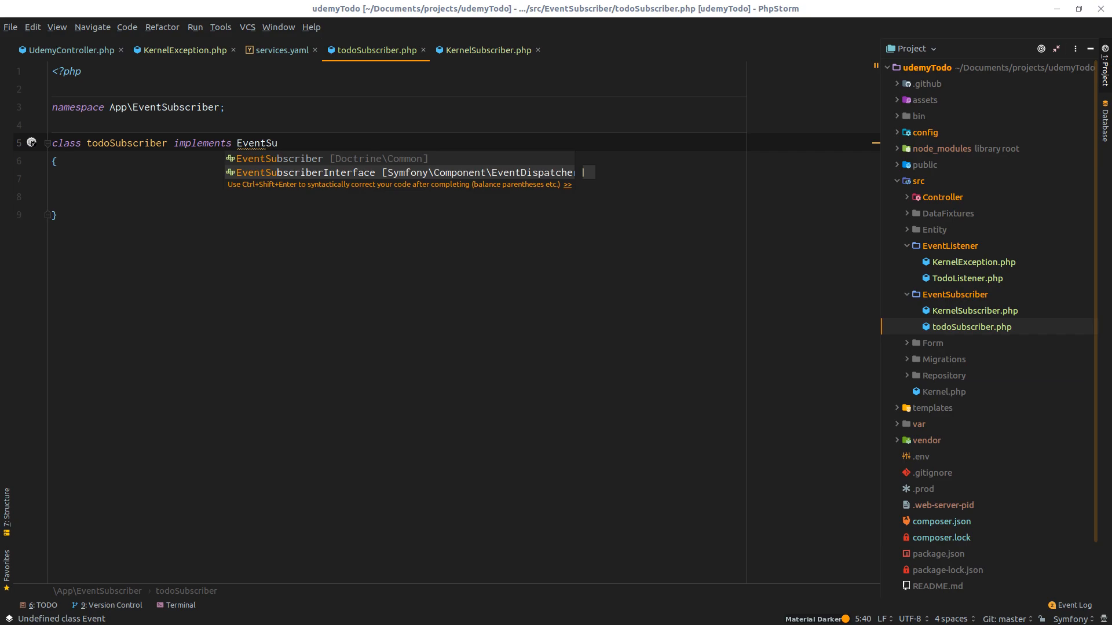
left_click(278, 158)
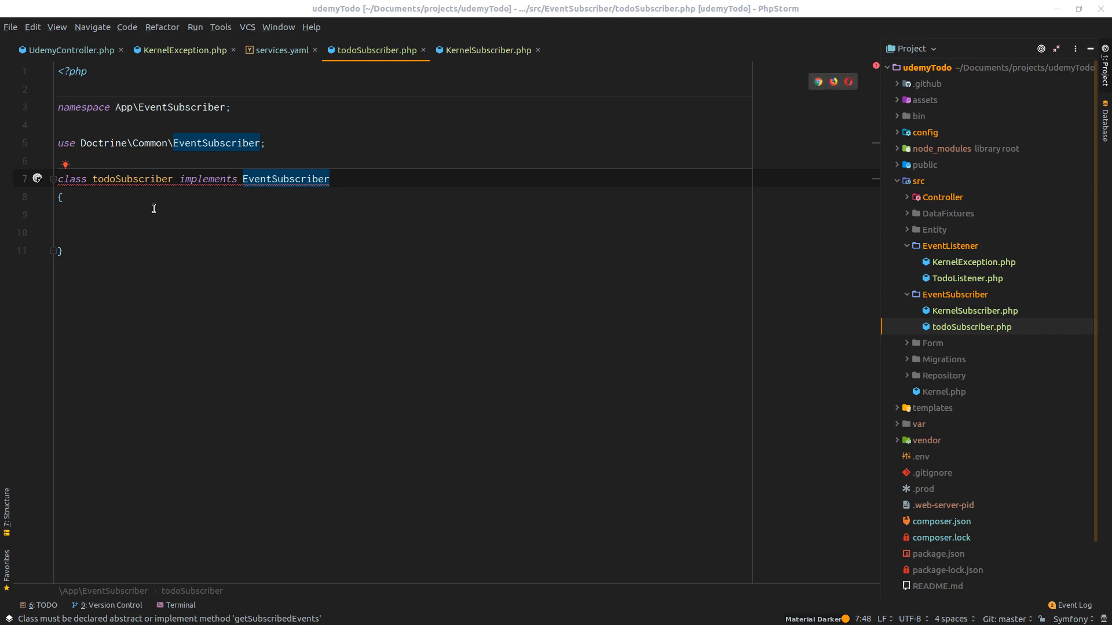
Add a getSubscribedEvents stub returning [Events::postPersist] with the Doctrine\ORM\Events import
left_click(66, 164)
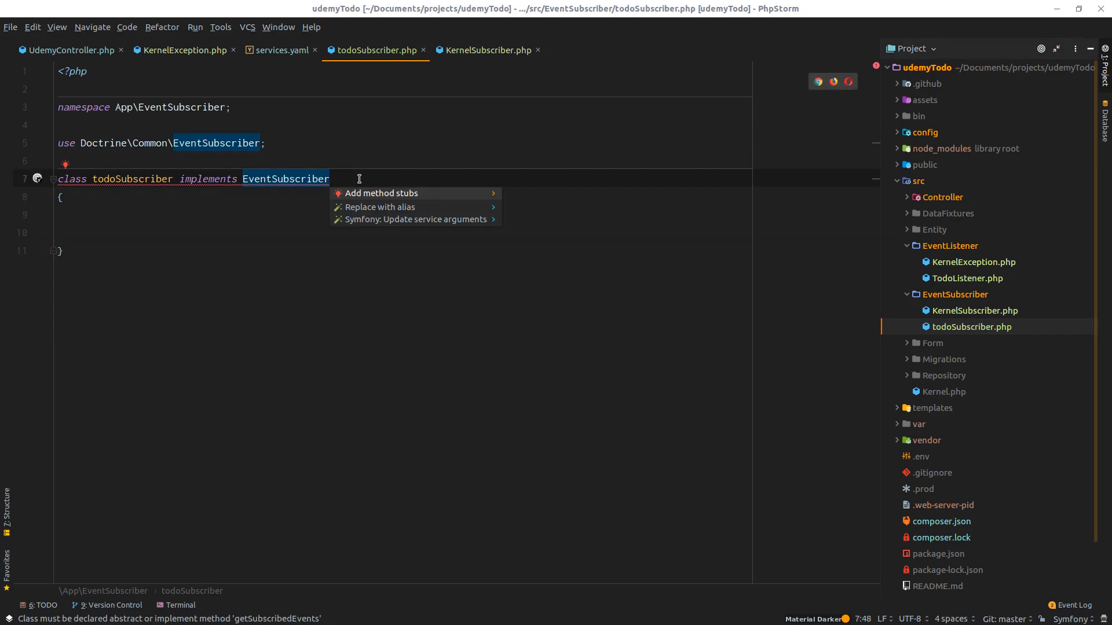
left_click(379, 193)
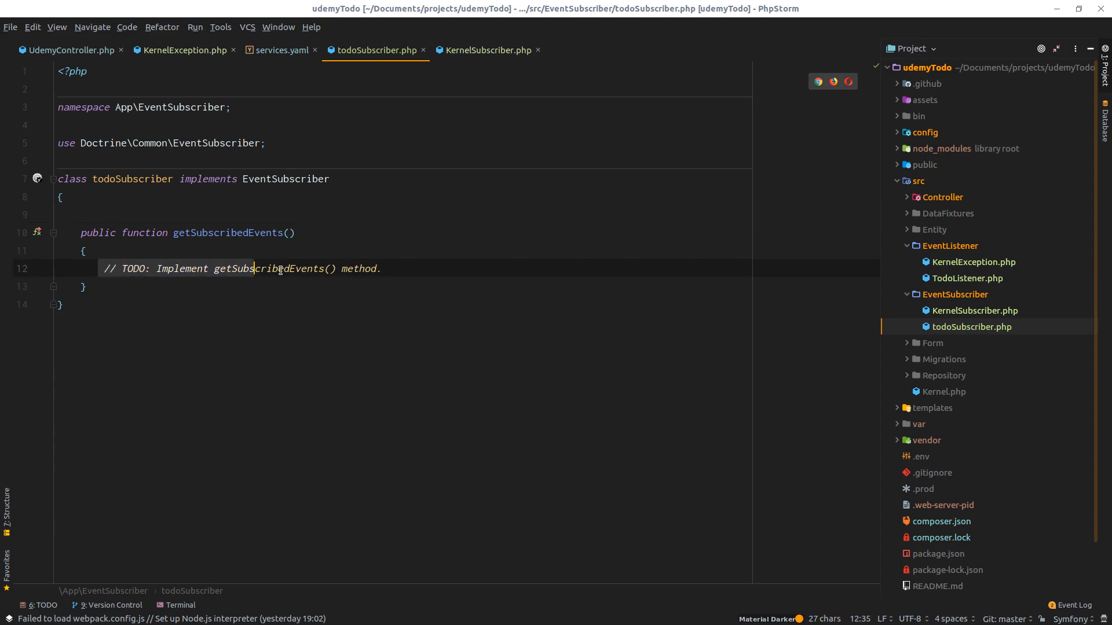
type("return [")
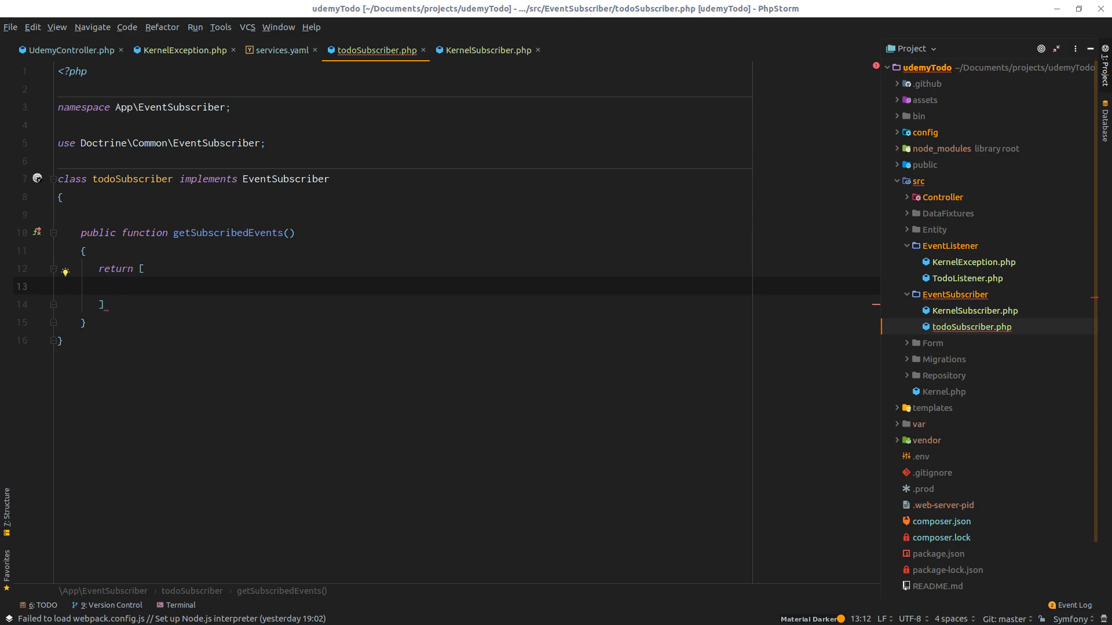
type("Events::")
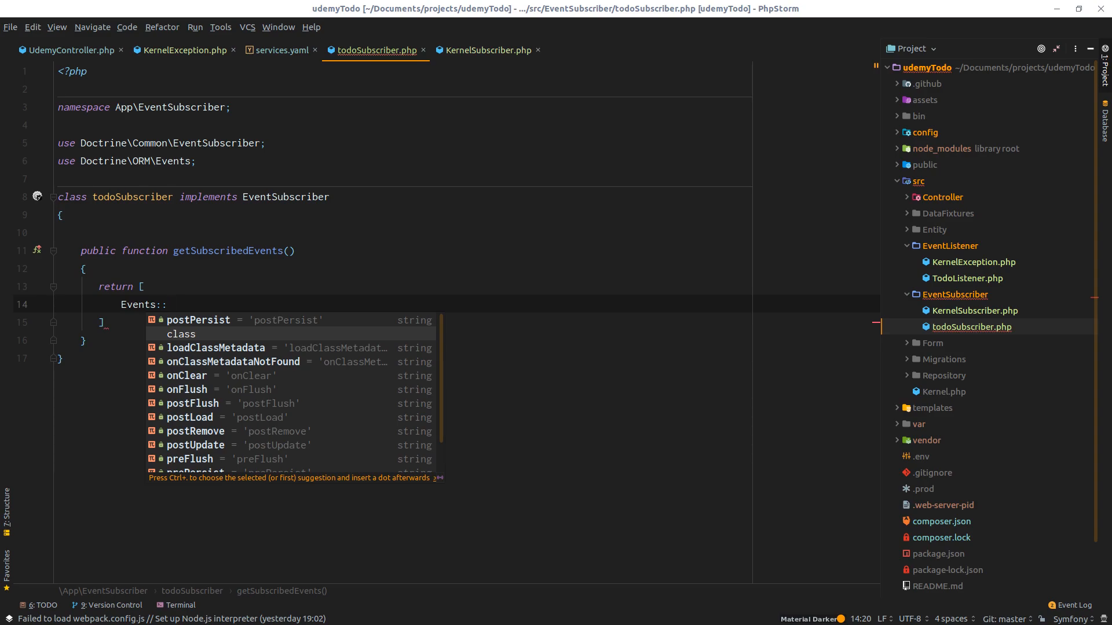
type("post")
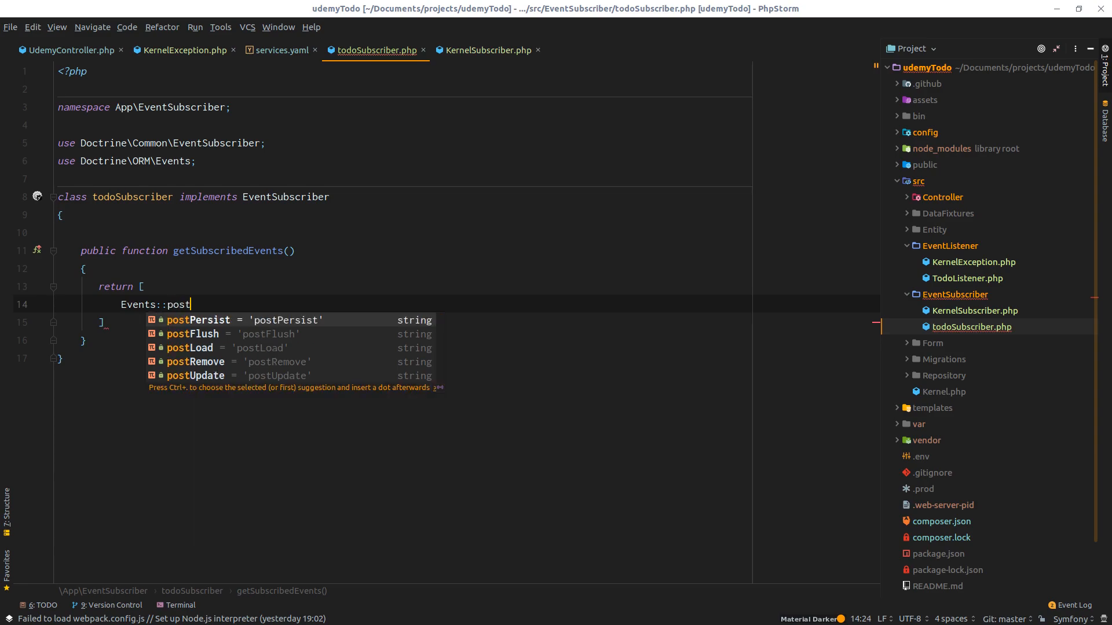
key("Enter")
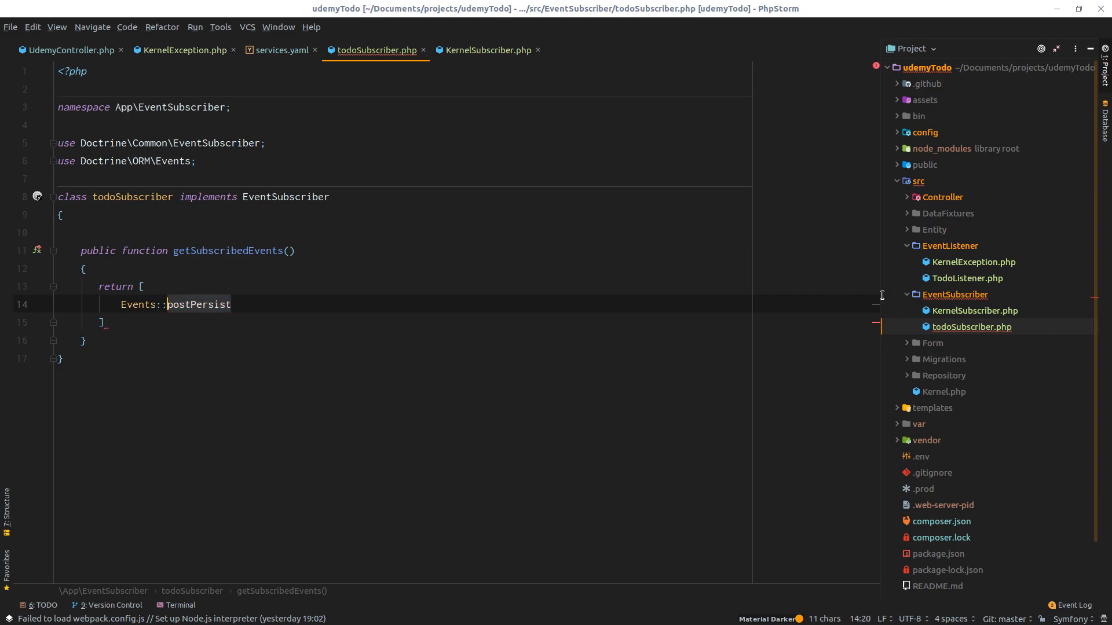
Open KernelSubscriber.php to compare its getSubscribedEvents
left_click(487, 50)
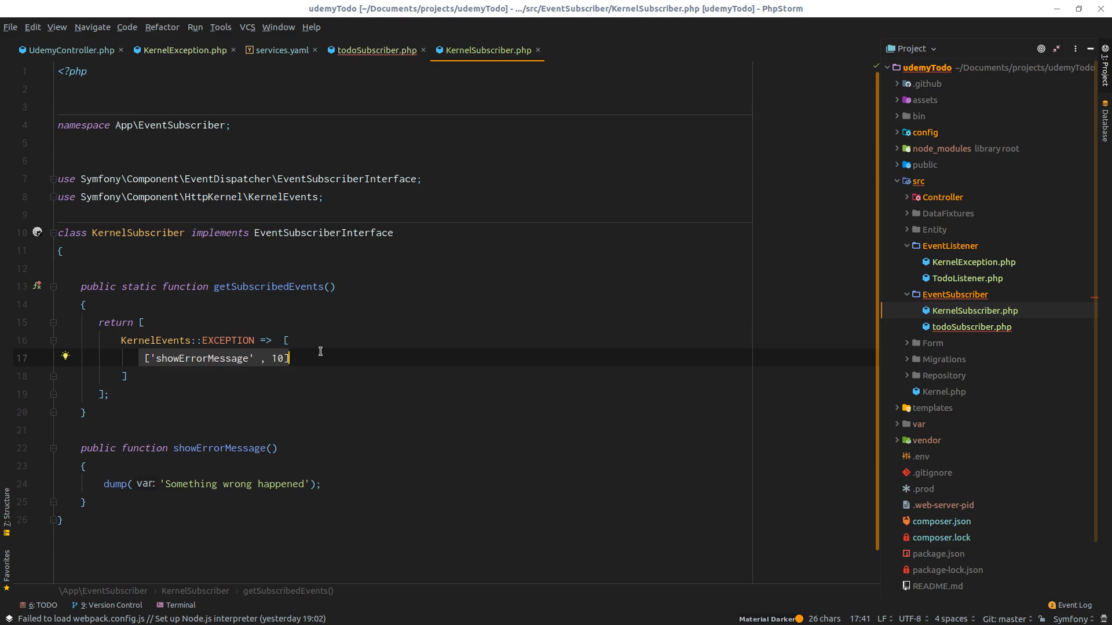
Add a postPersist method dumping 'Hello from event subscriber dude!' to todoSubscriber
left_click(376, 50)
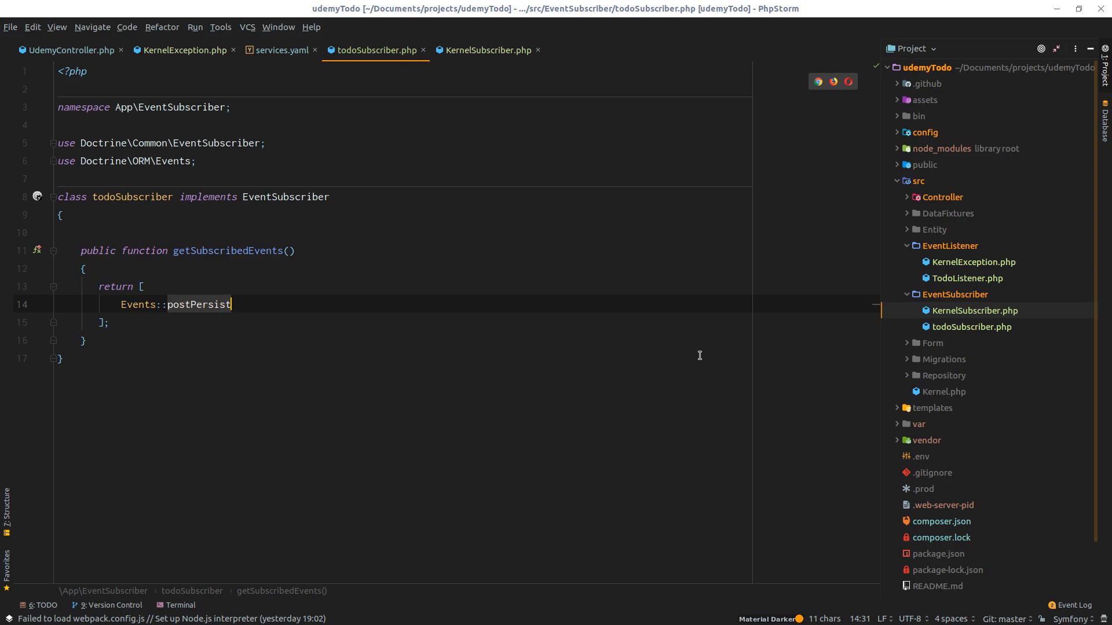
left_click(181, 50)
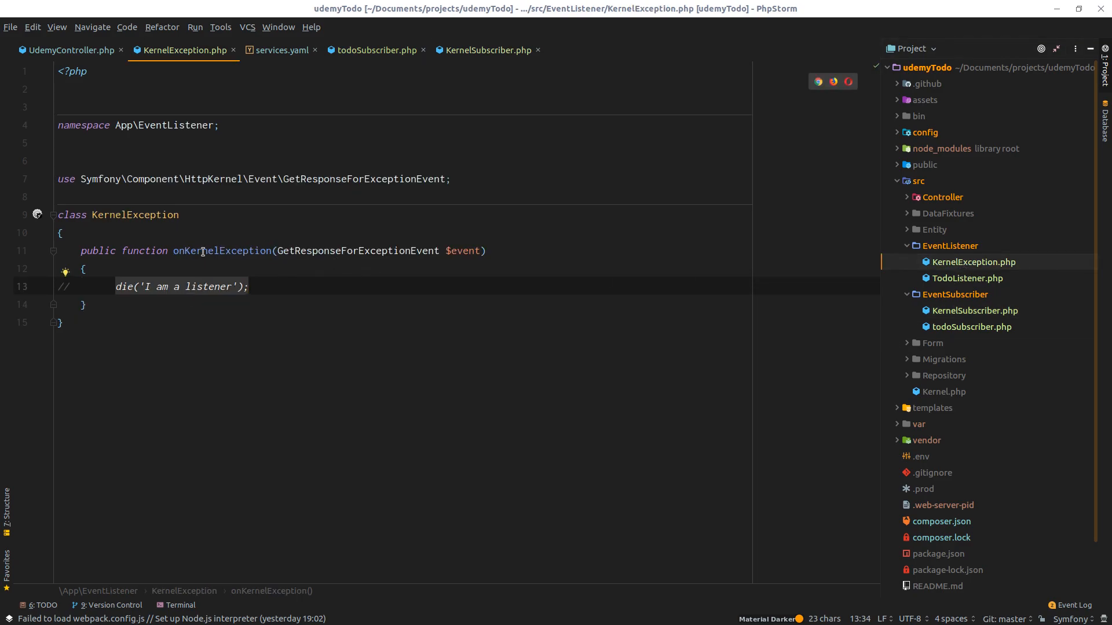
left_click(375, 50)
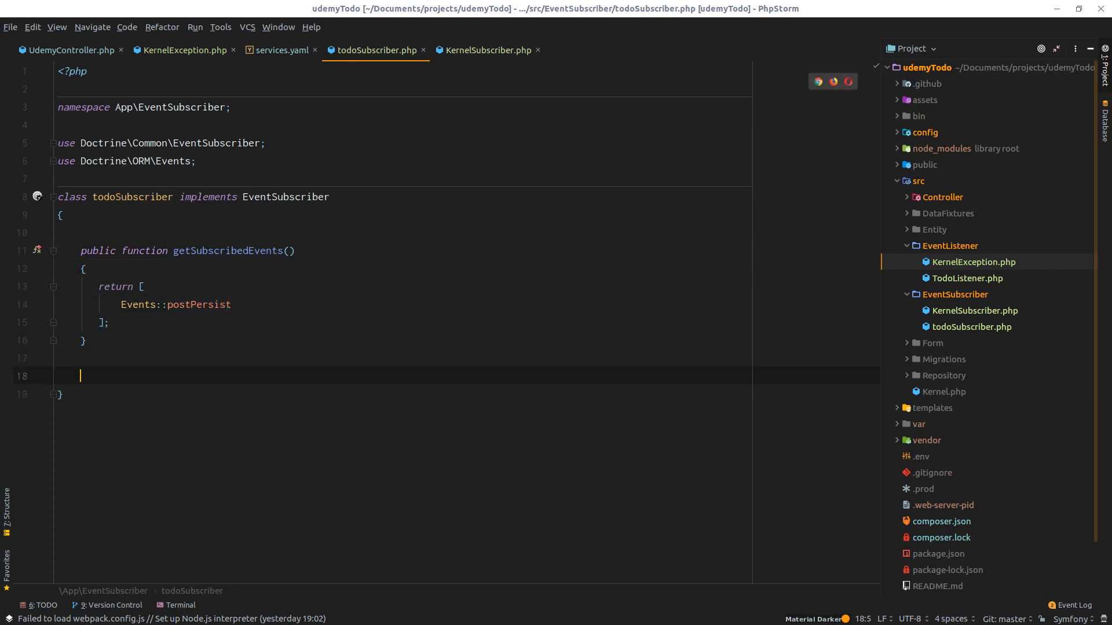
type("public function postPersist(")
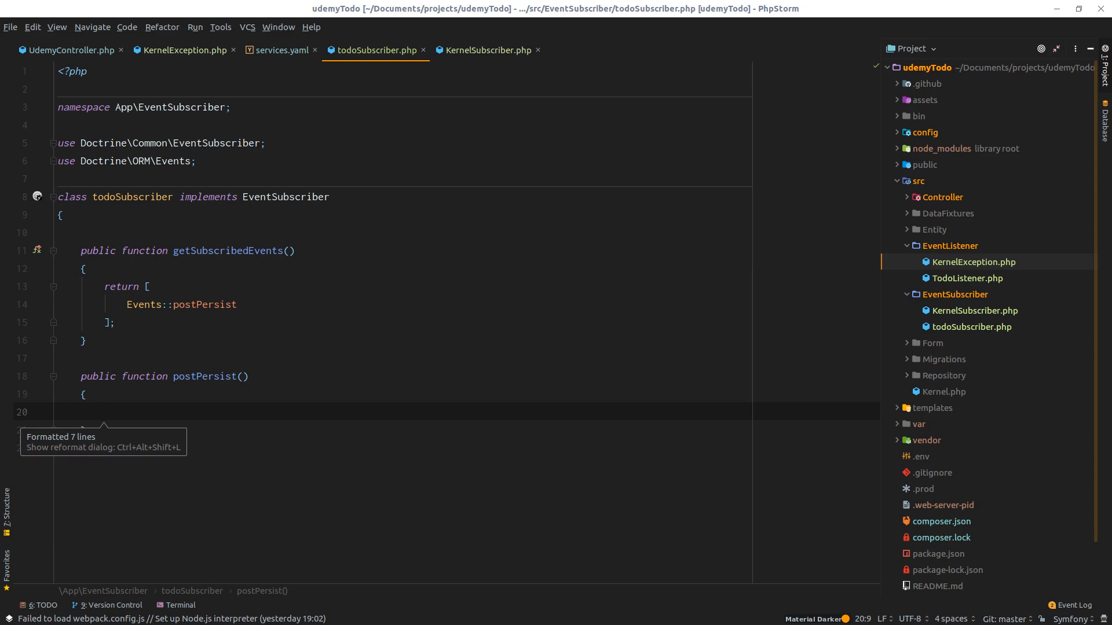
type("dumlp")
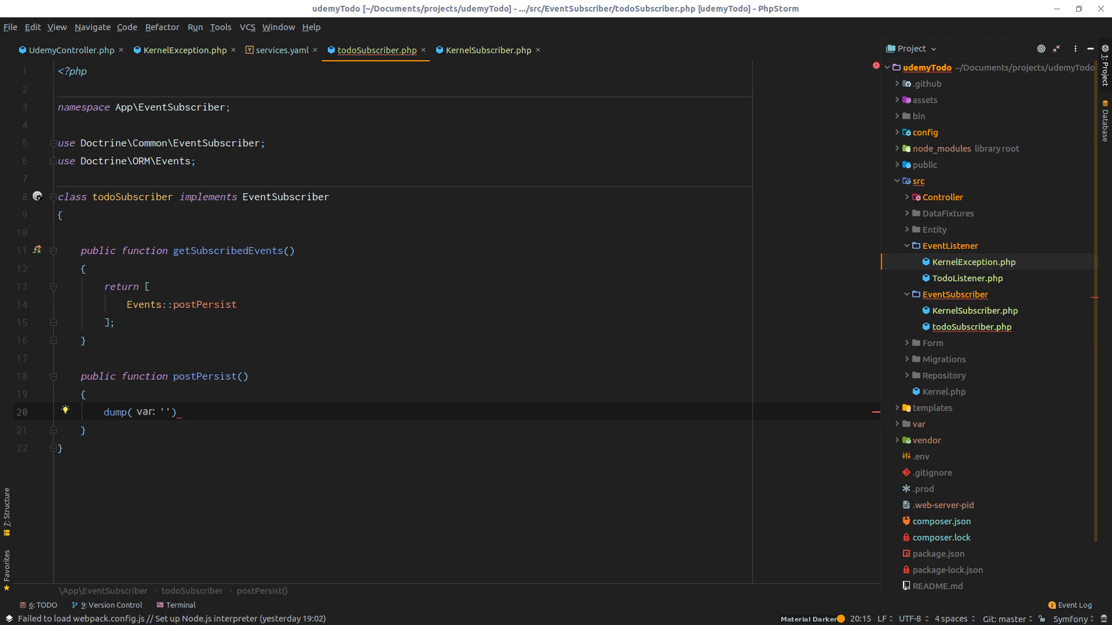
type("Hello from")
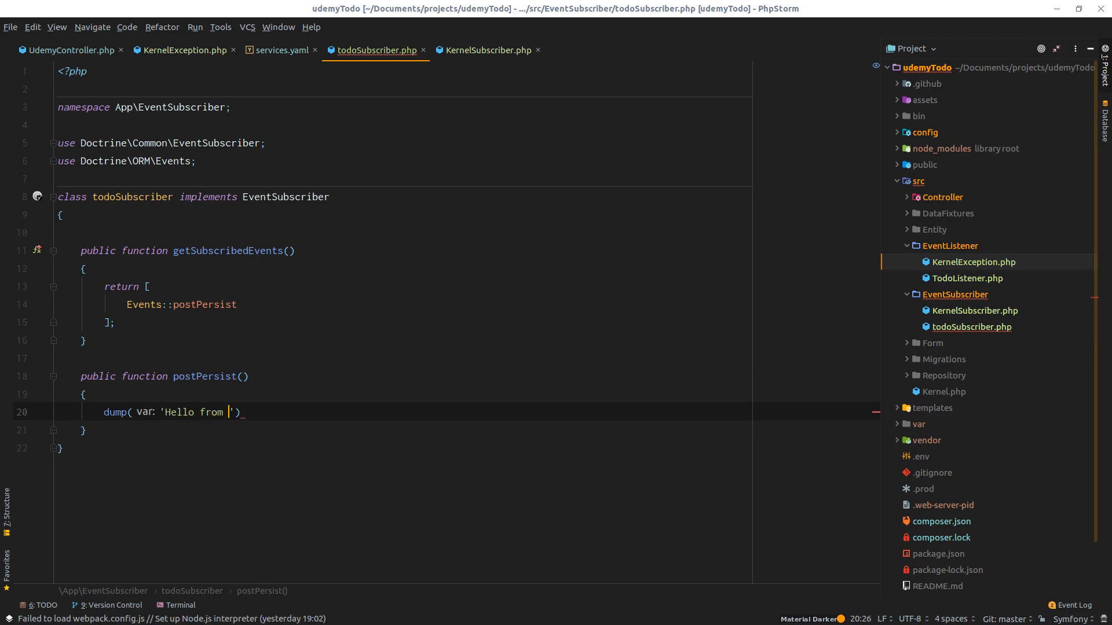
type("event subscriber dude!")
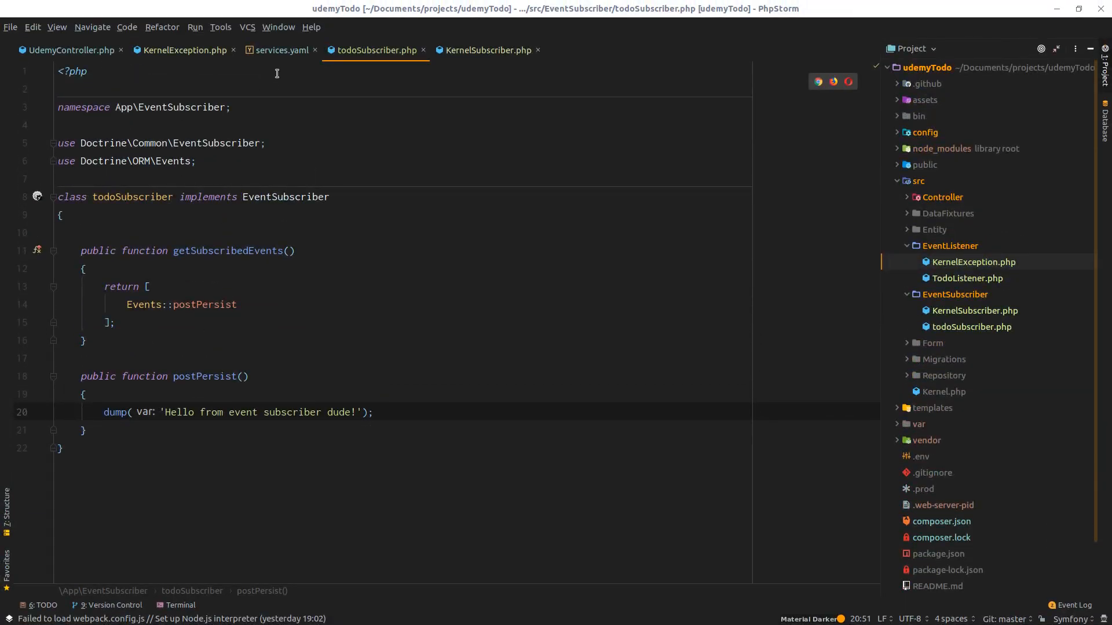
Change the todoSubscriber tag in services.yaml from kernel.event_subscriber to doctrine.event_subscriber
left_click(277, 50)
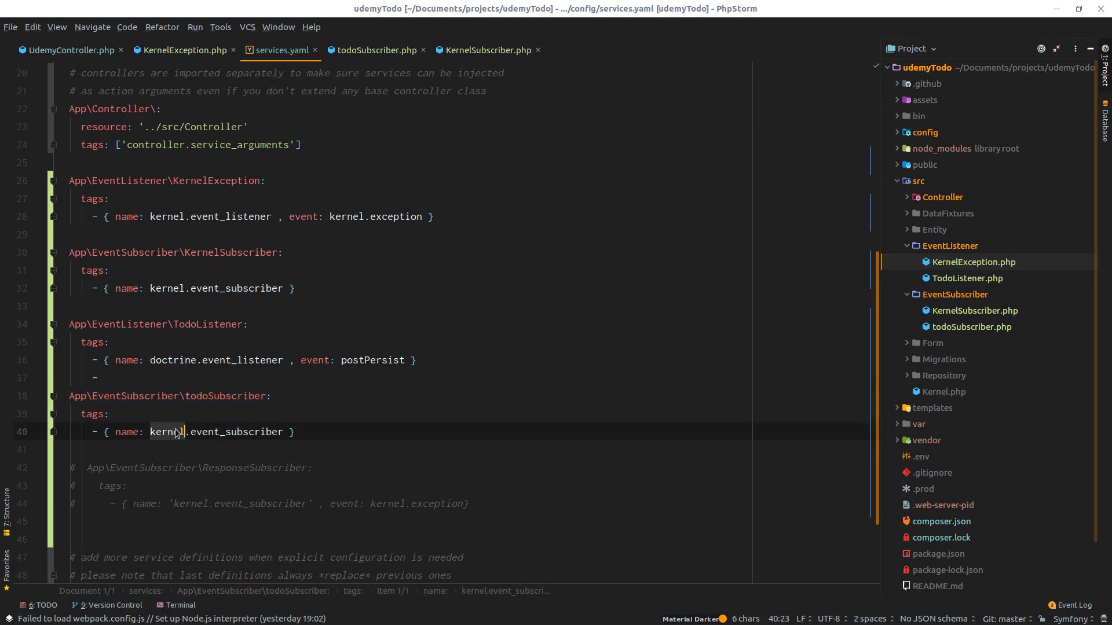
type("doct")
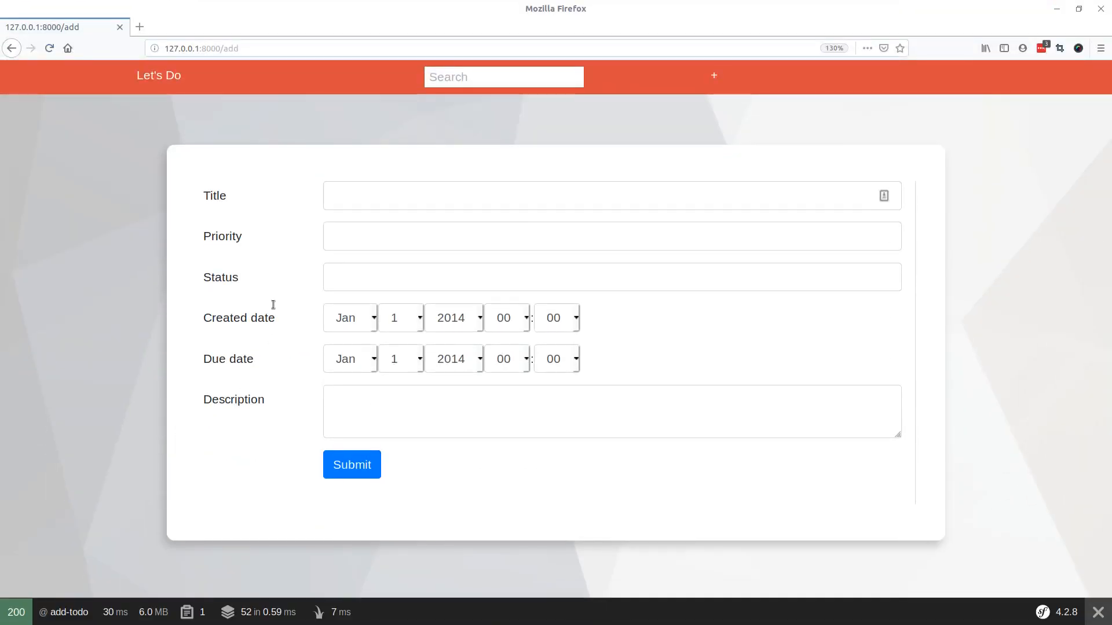
left_click(351, 464)
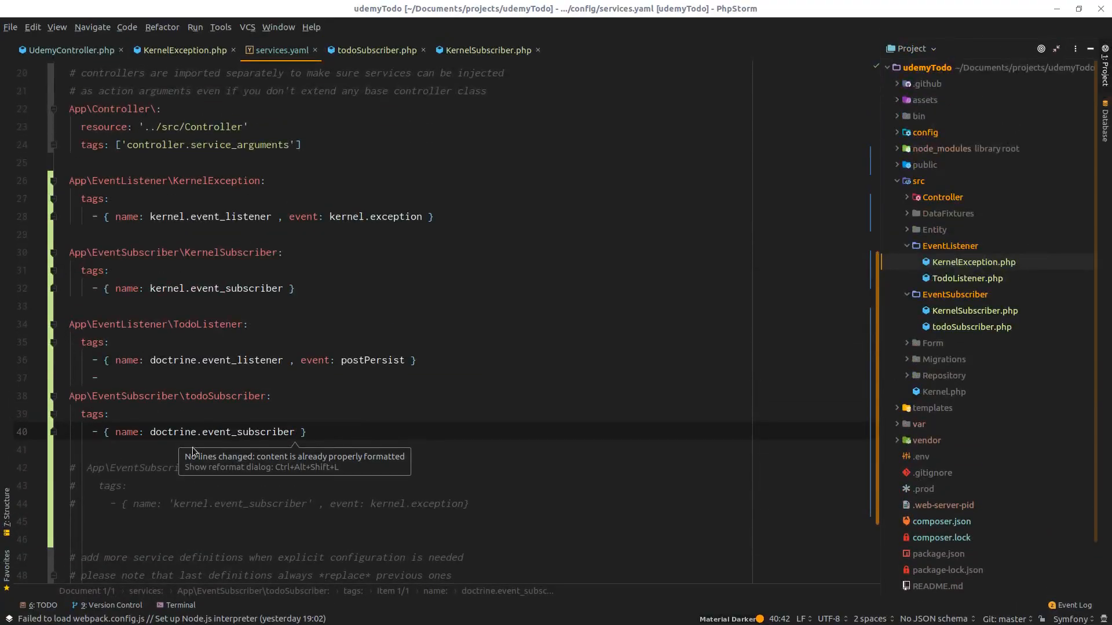
Switch to Firefox's add-todo form at 127.0.0.1:8000/add, ready in the Title field
left_click(99, 378)
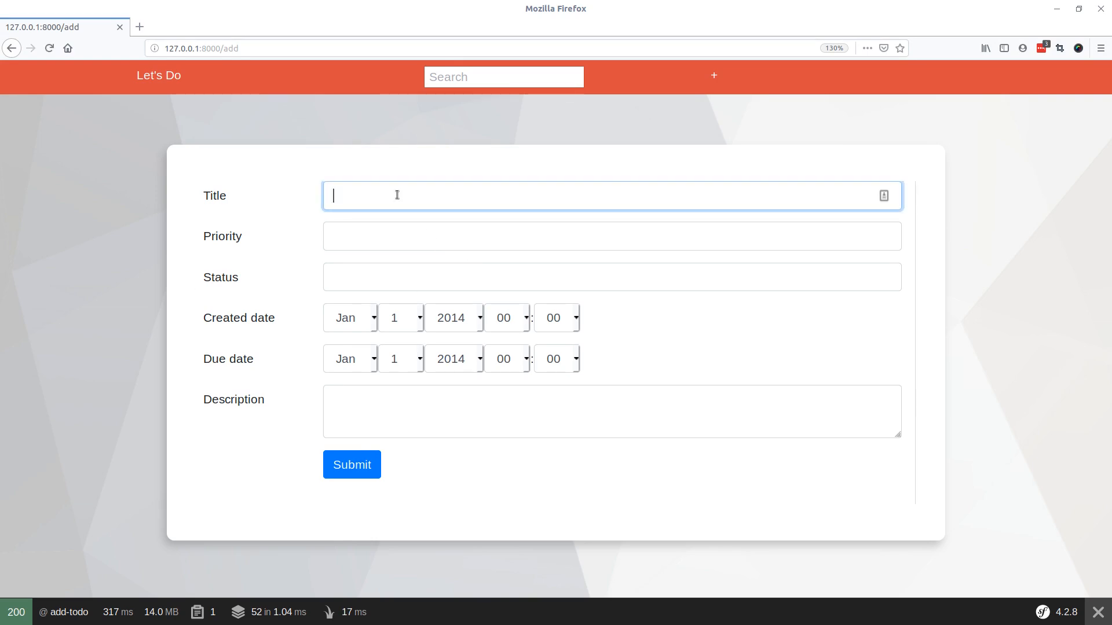
Submit a todo titled 'Event subscriber dude' to trigger the subscriber's dump
type("Event subscriber dude")
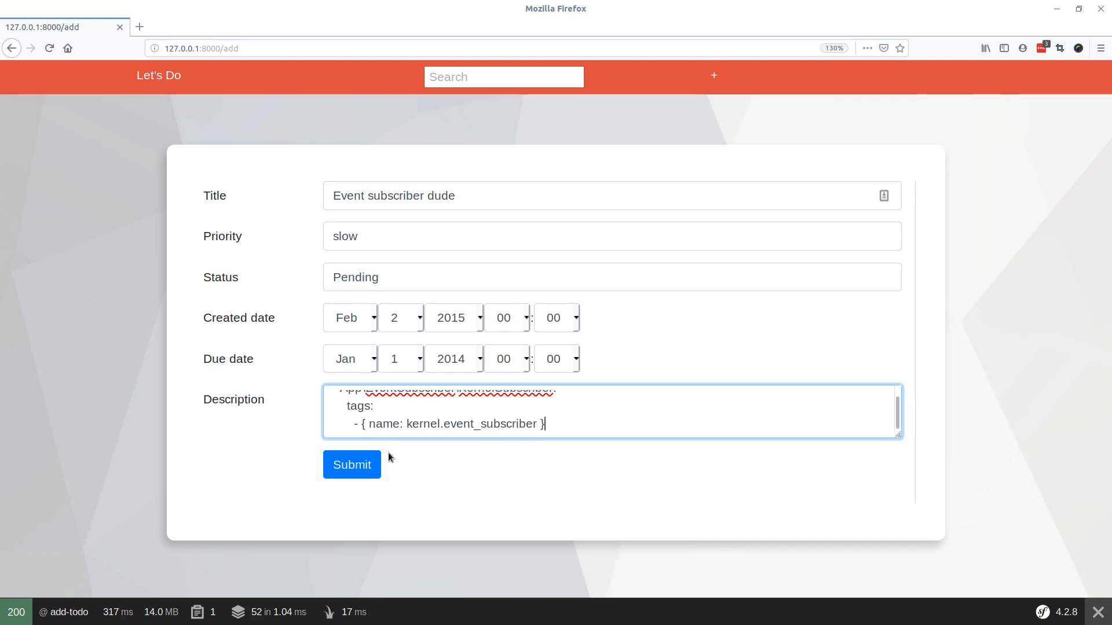
left_click(352, 464)
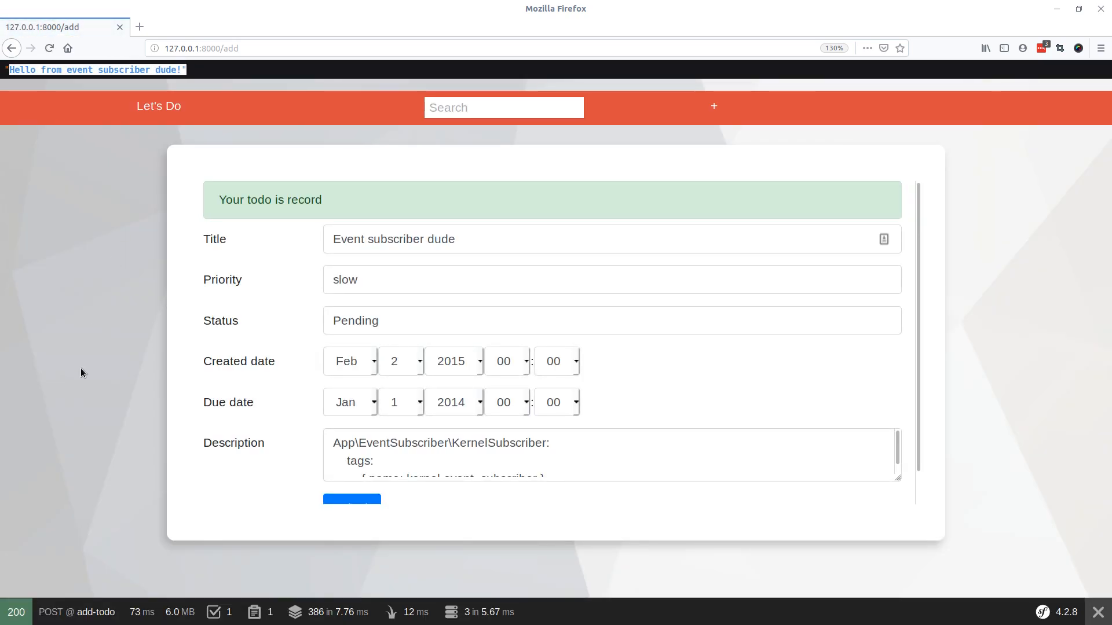
mouse_move(88, 374)
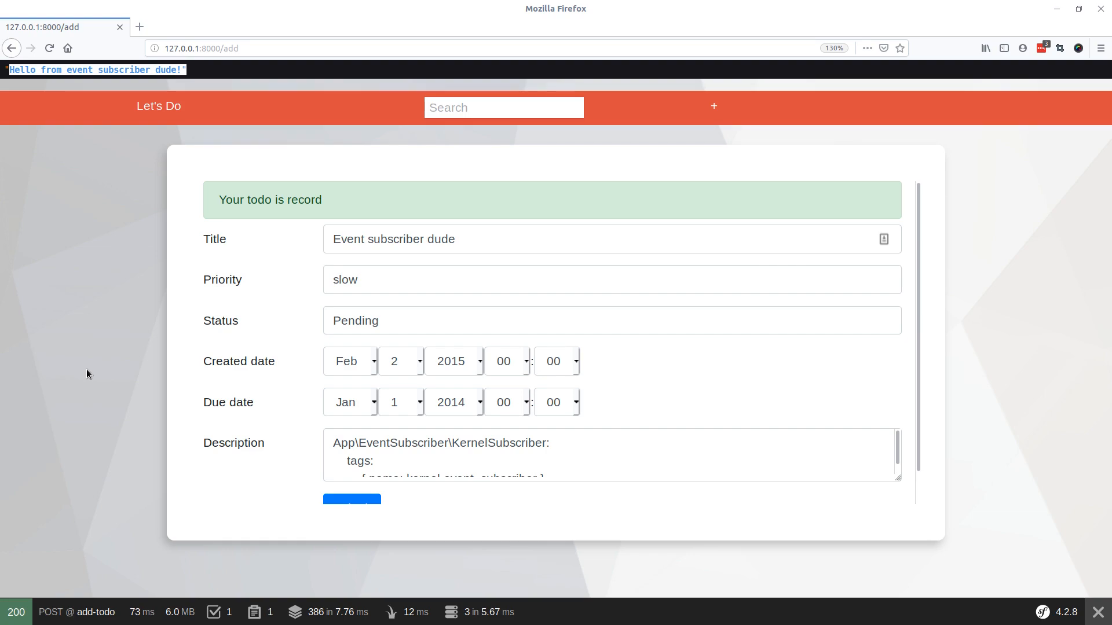